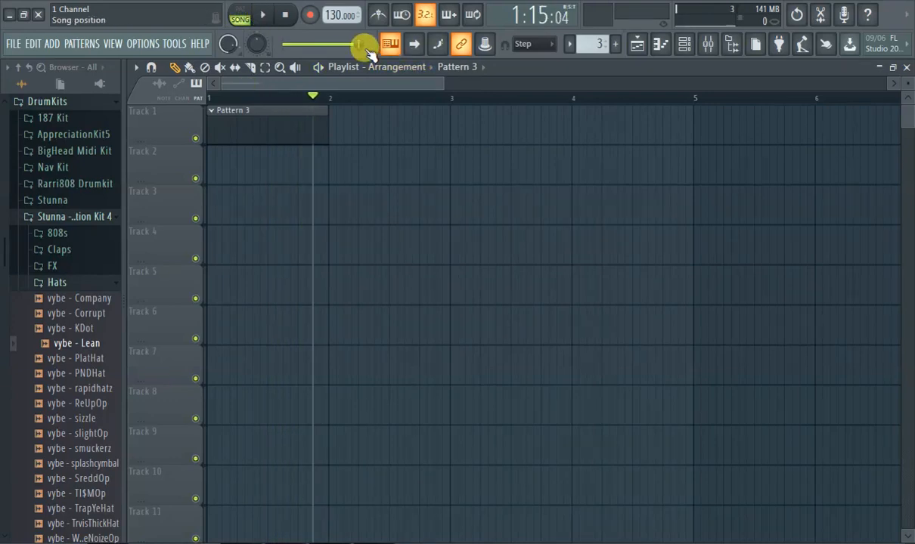
Step: Return the song position marker to the start of the arrangement at 1:01:00
{"action": "left_click_drag", "start_coordinate": [363, 46], "coordinate": [282, 45]}
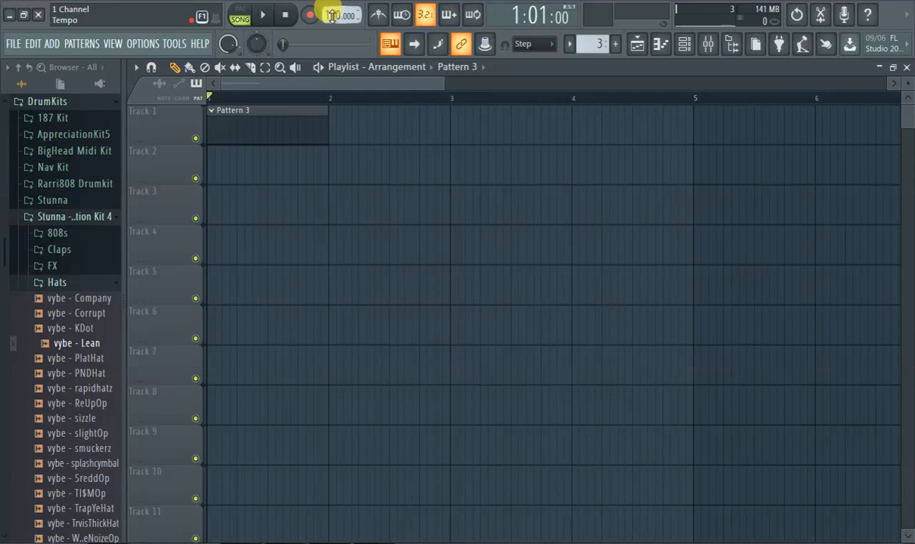
Step: Pick 111 BPM from the tempo display's preset list, replacing 130
{"action": "right_click", "coordinate": [340, 15]}
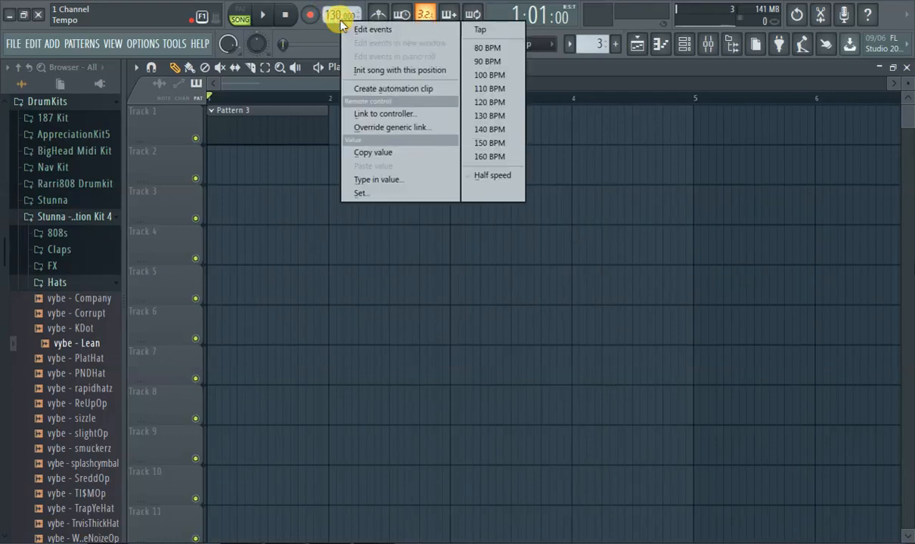
{"action": "mouse_move", "coordinate": [488, 115]}
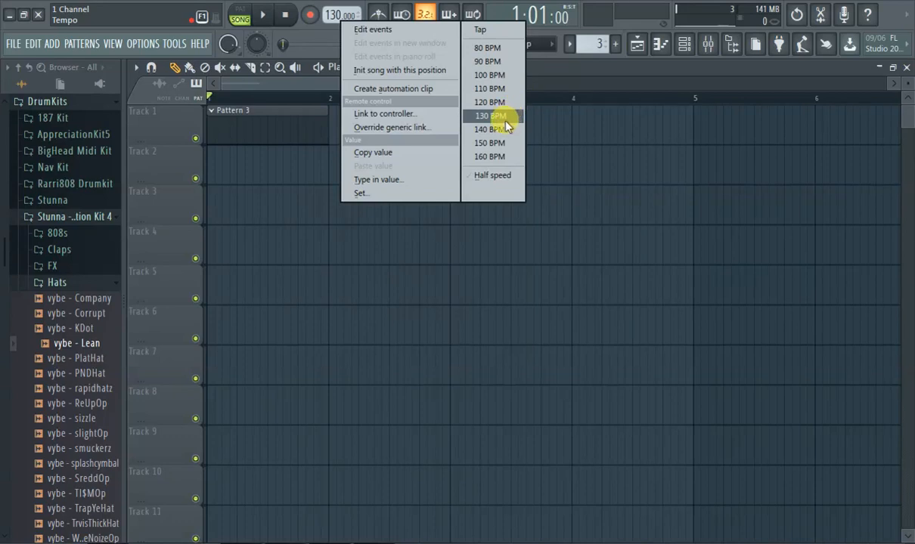
{"action": "mouse_move", "coordinate": [493, 129]}
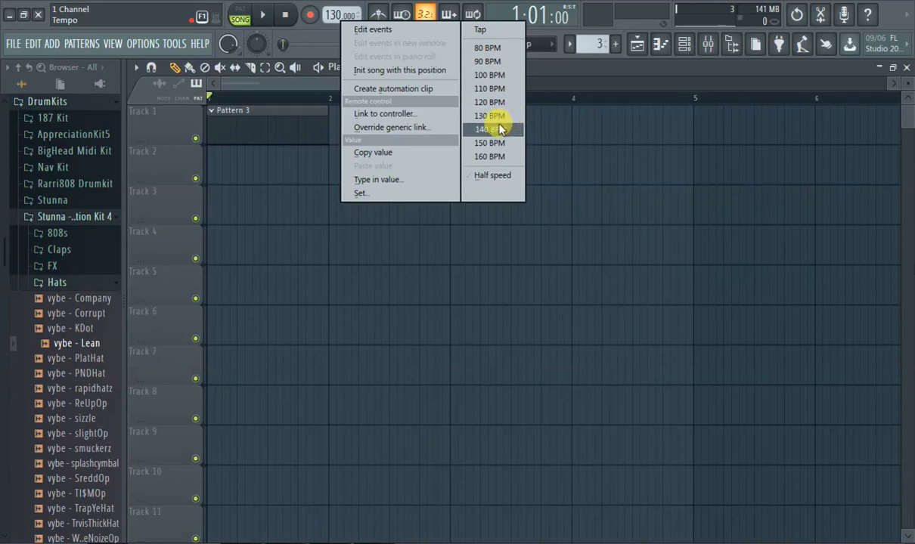
{"action": "left_click", "coordinate": [488, 115]}
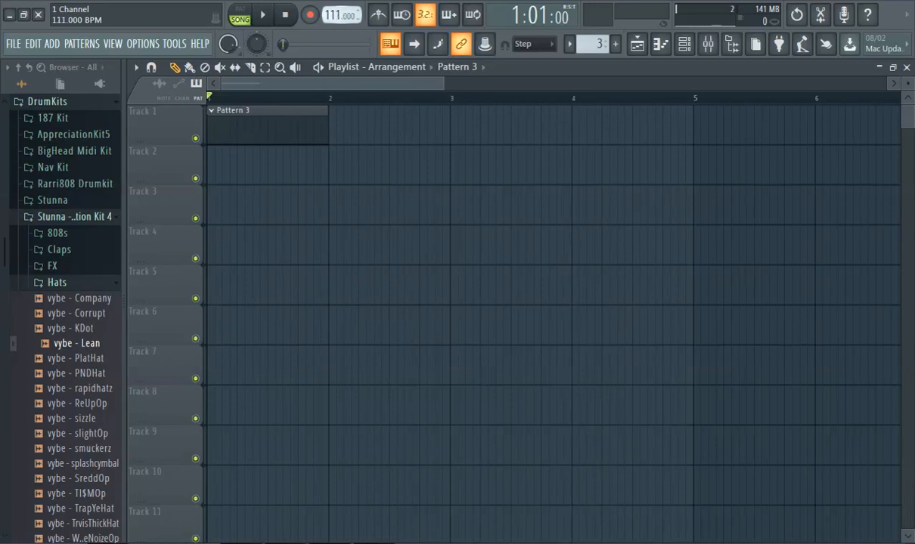
Step: Drag the tempo display down to 80 BPM and bring up the tempo presets
{"action": "left_click_drag", "start_coordinate": [341, 15], "coordinate": [341, 22]}
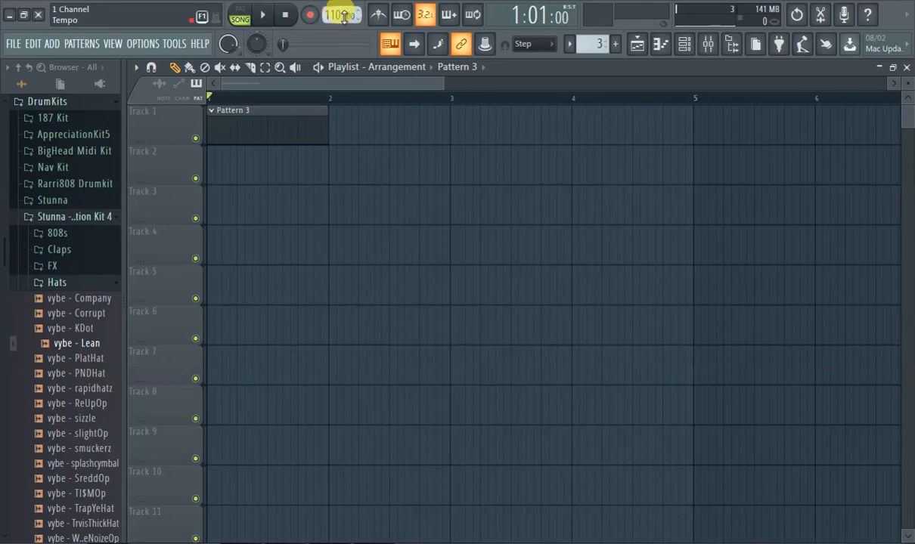
{"action": "right_click", "coordinate": [342, 14]}
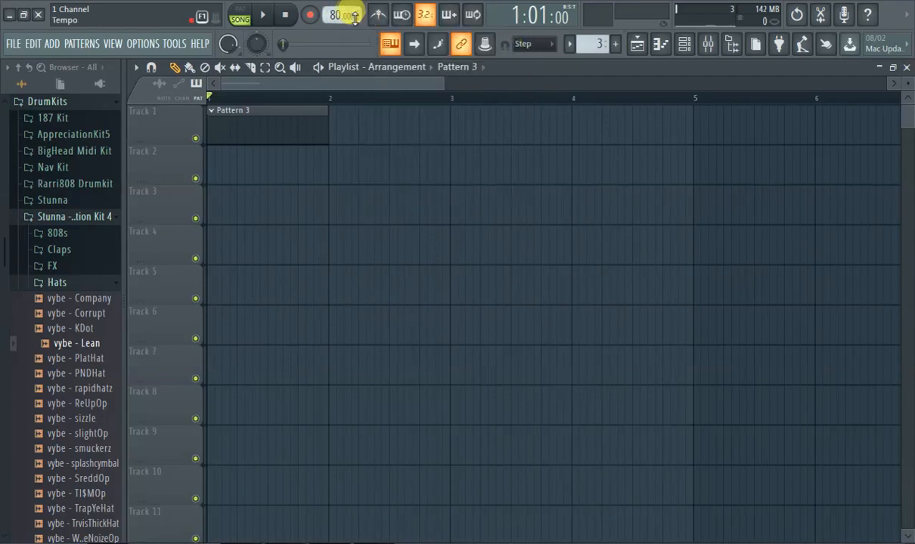
Step: Launch the Tempo tapper and tap the beat until the tempo reads 112 BPM
{"action": "right_click", "coordinate": [342, 15]}
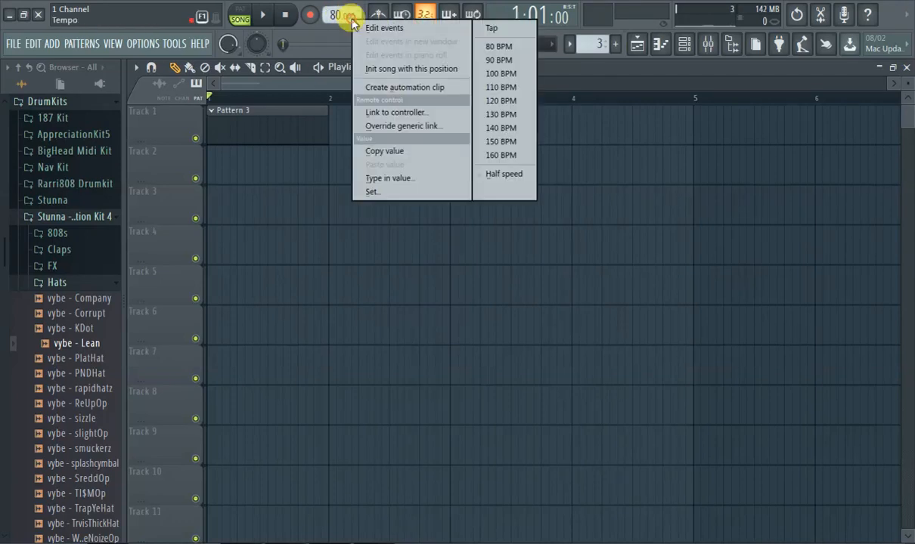
{"action": "left_click", "coordinate": [491, 27]}
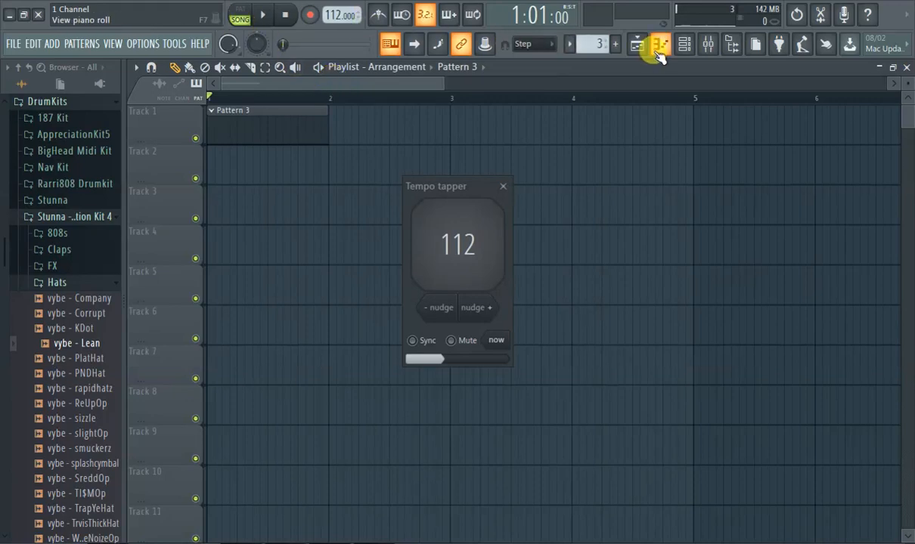
Step: Load the GMS synth from the Channel rack, record with playback at 112 BPM, and toggle the metronome
{"action": "left_click", "coordinate": [659, 44]}
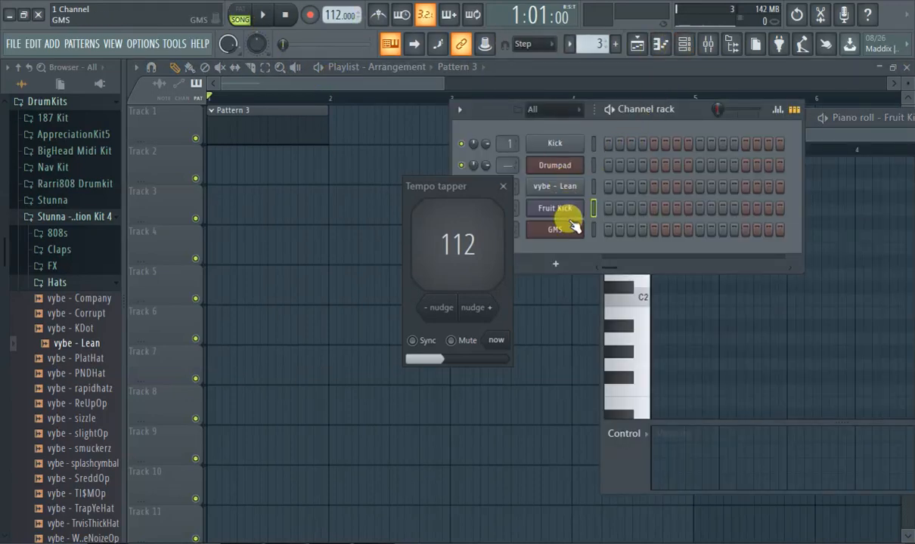
{"action": "left_click", "coordinate": [553, 230]}
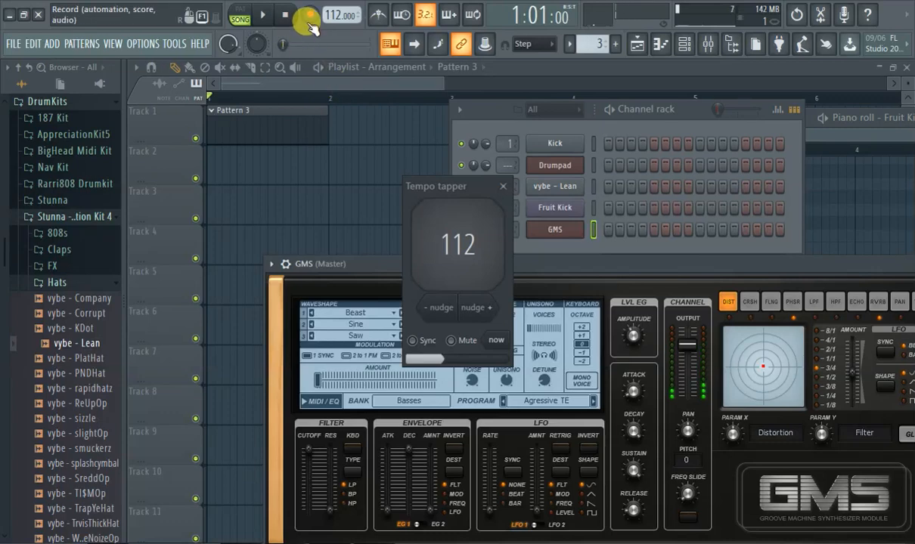
{"action": "left_click", "coordinate": [310, 15]}
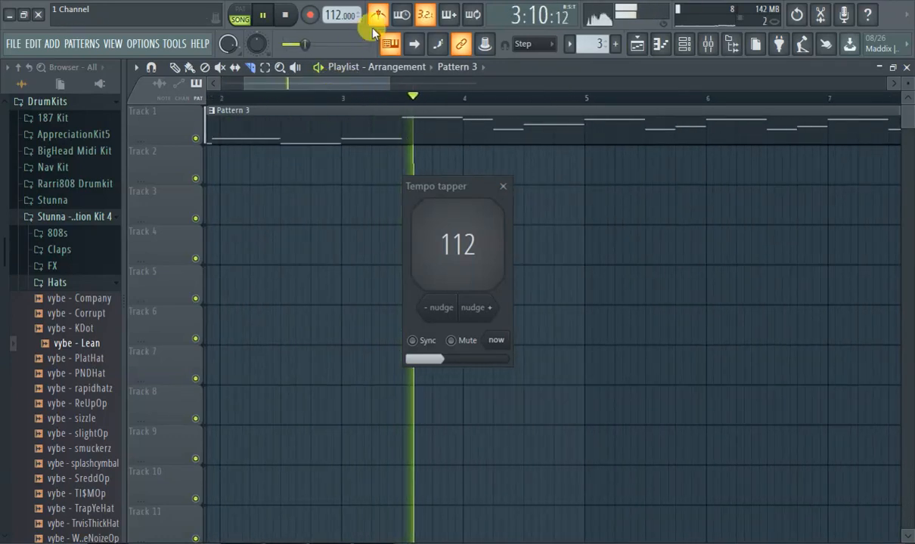
{"action": "left_click", "coordinate": [378, 15]}
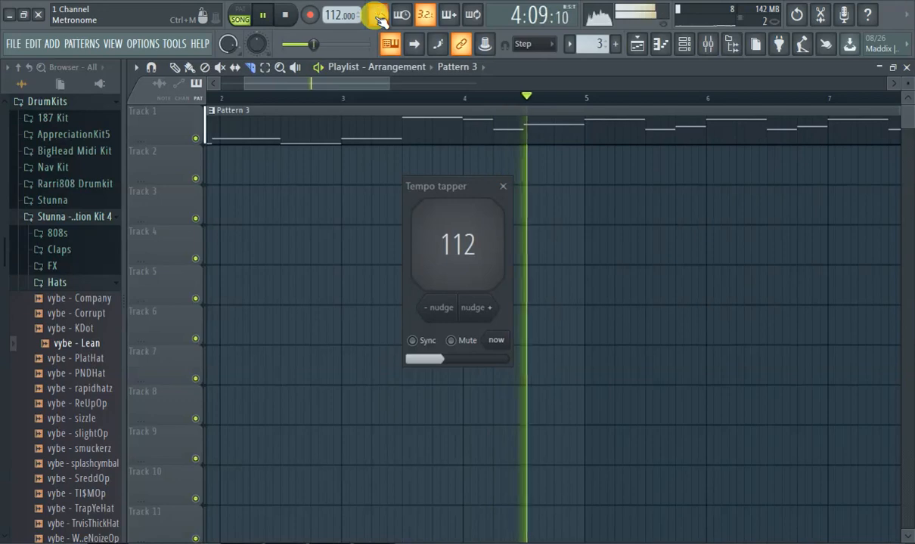